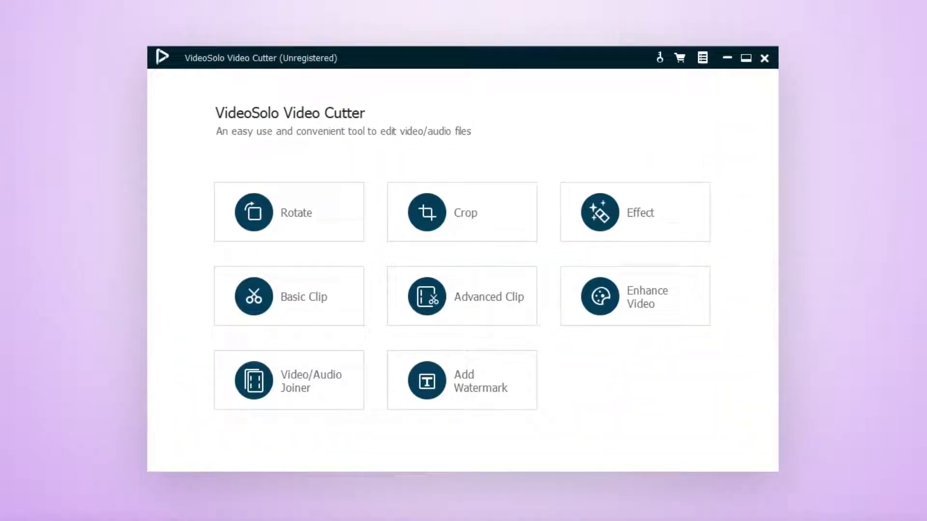
Join clips DSCN0001–DSCN0004 in the Video/Audio Joiner and save them as one MP4
click(288, 380)
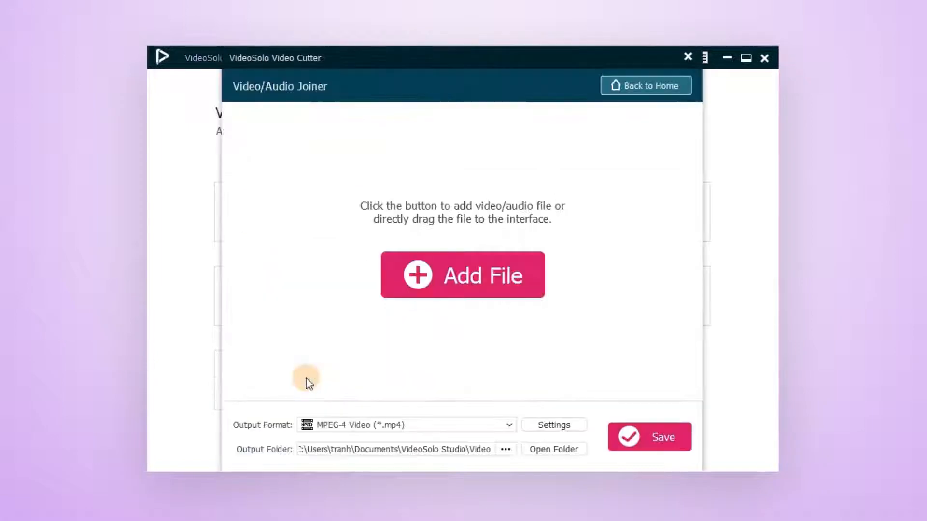
click(462, 275)
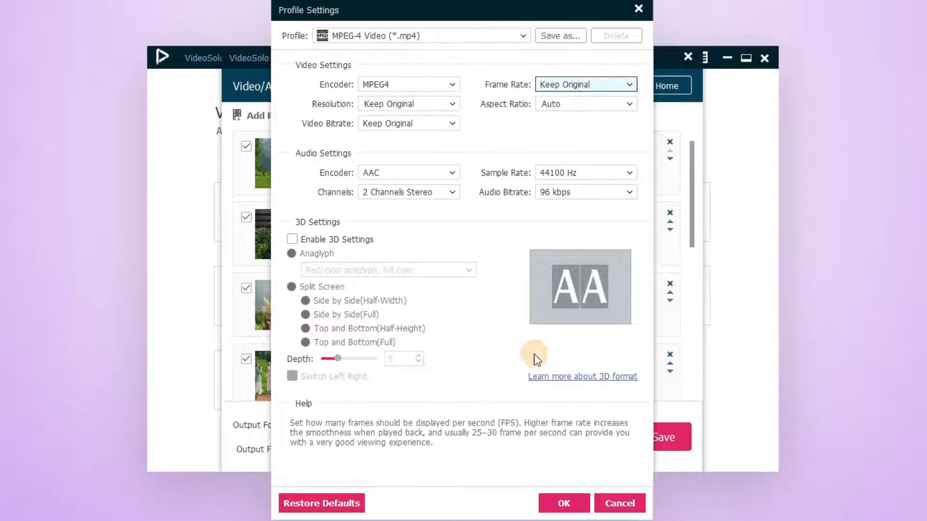
click(563, 503)
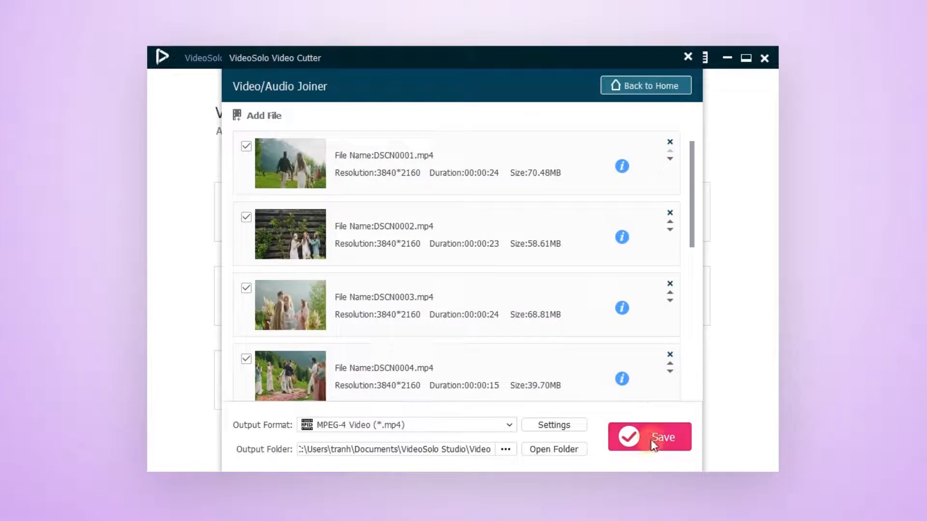
click(649, 437)
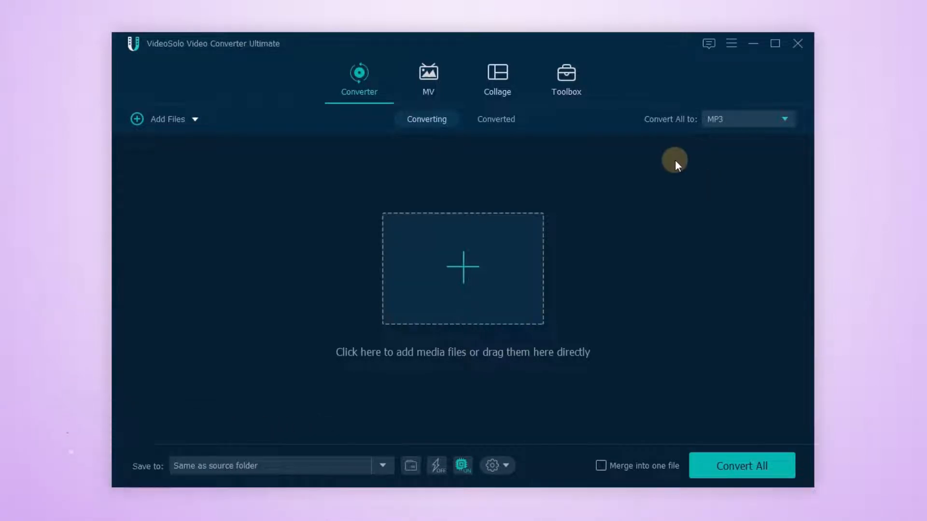
From the Toolbox, start Video Merger and add the twelve wedding clips to its sequence
click(566, 78)
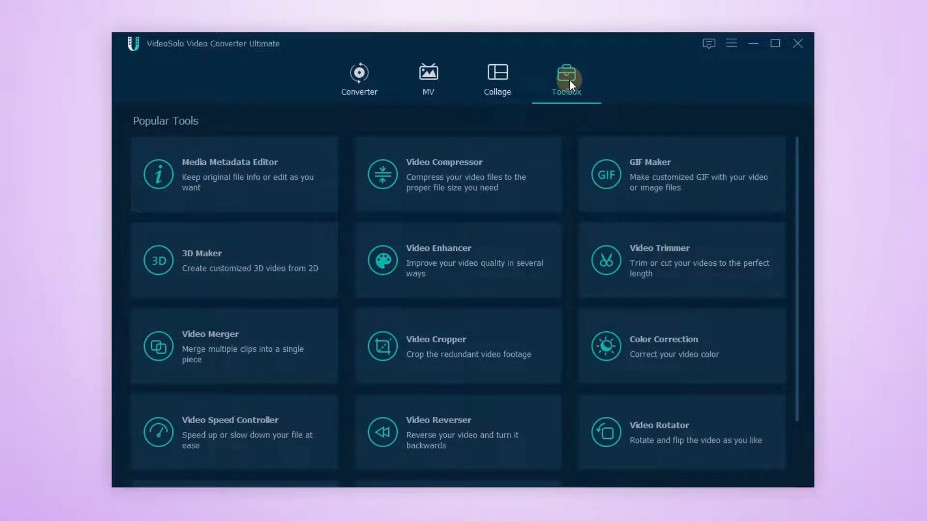
scroll(down, 3)
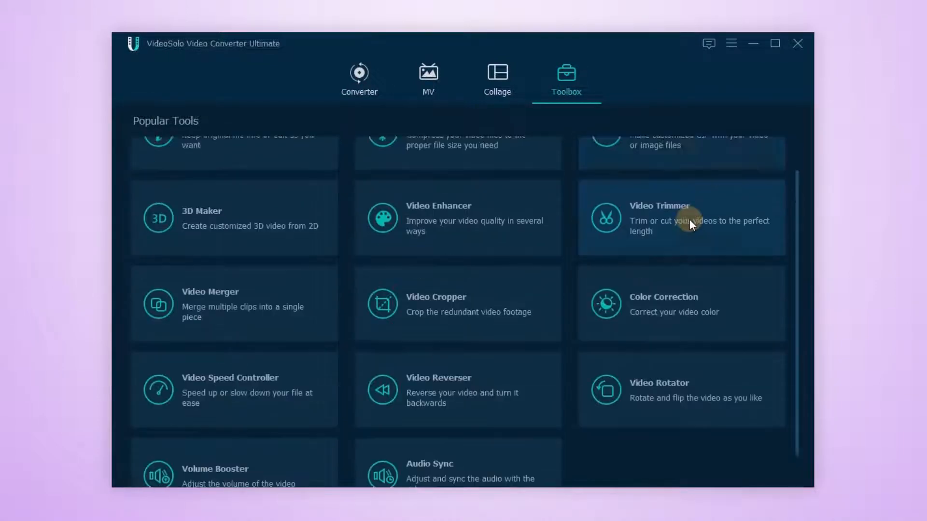
scroll(up, 3)
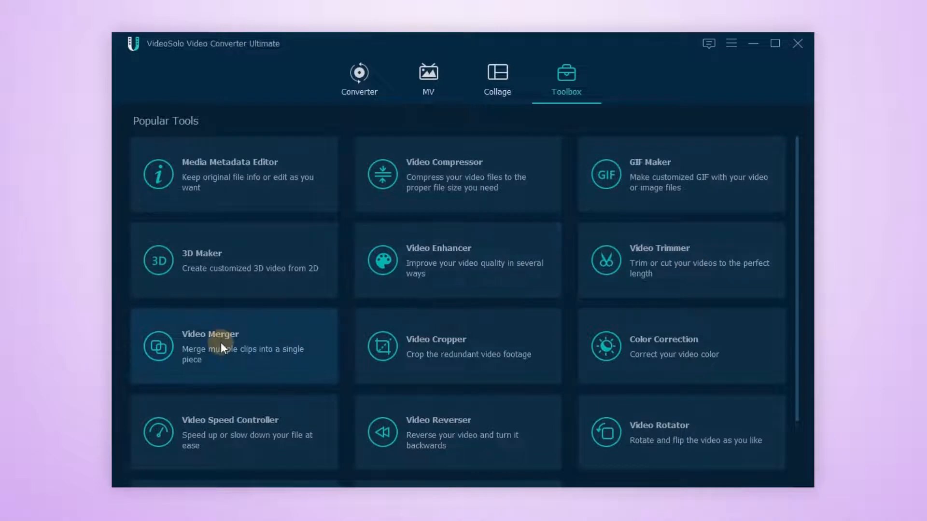
click(210, 334)
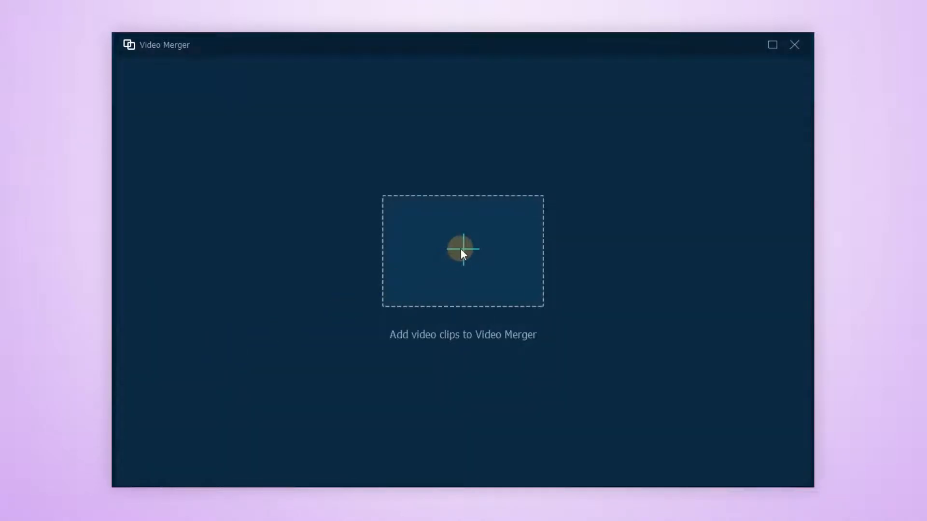
click(463, 249)
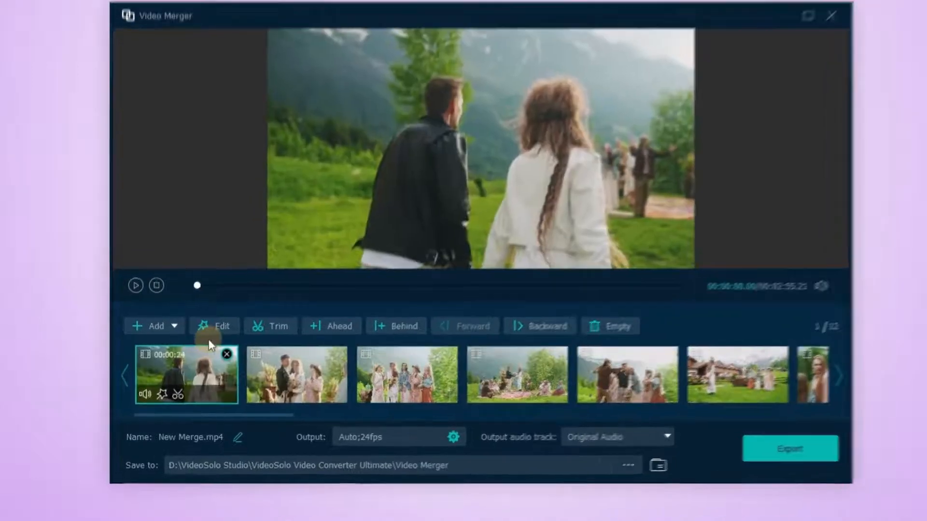
Add a 'wedding anniversary' text watermark and the Aperture filter to the first clip
click(214, 326)
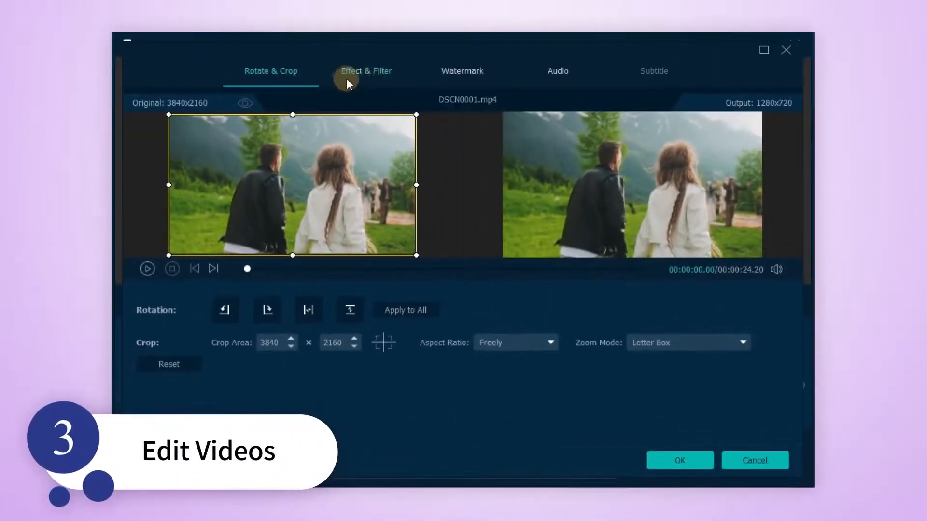
click(463, 70)
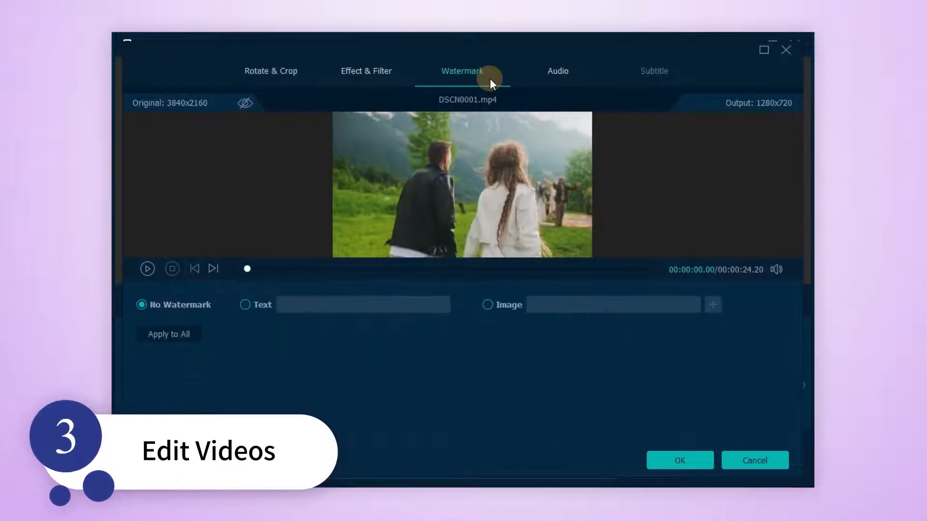
click(245, 304)
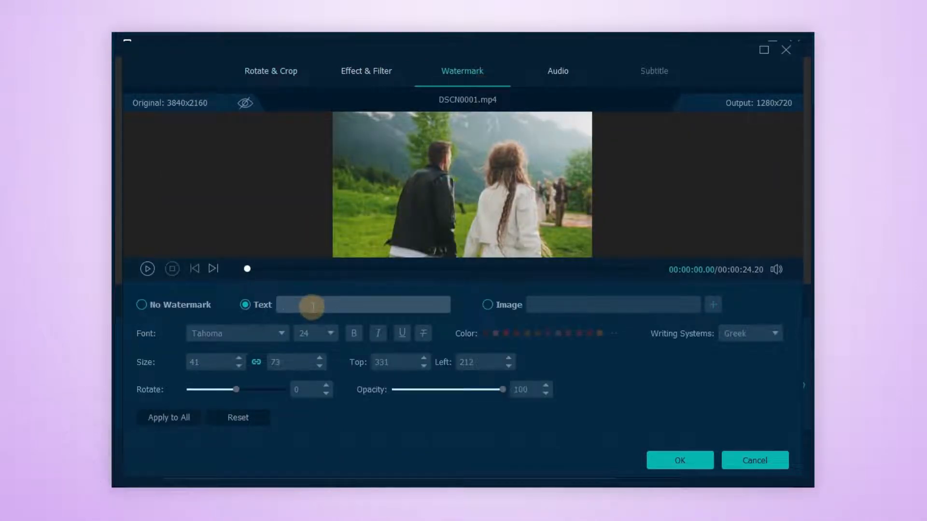
click(366, 71)
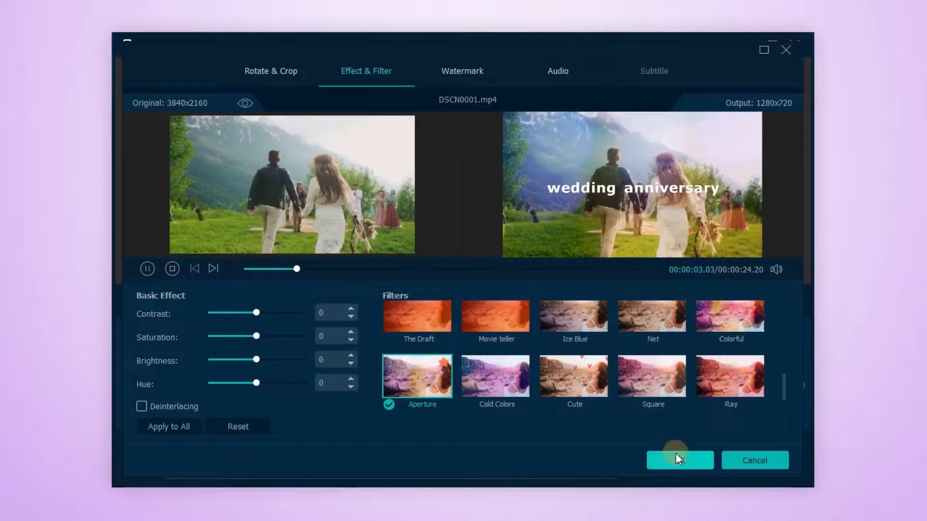
click(679, 460)
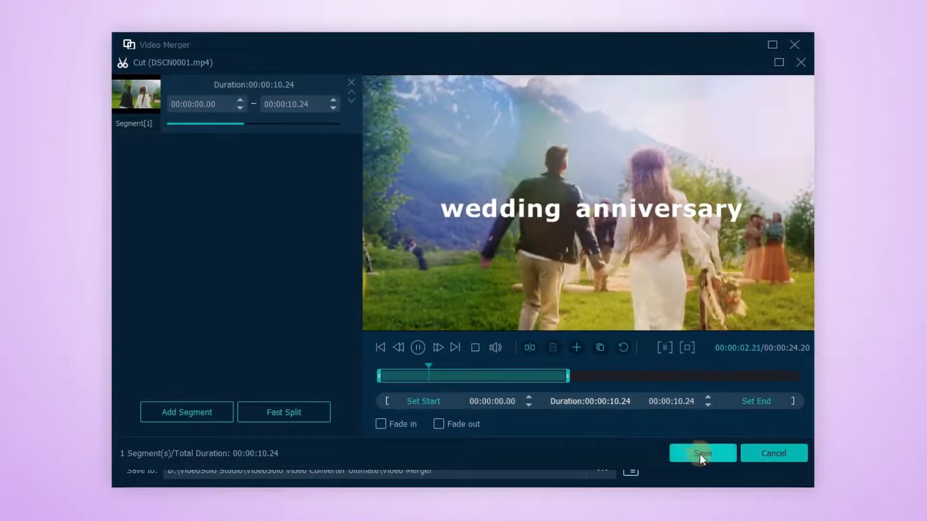
Save the trim keeping the first clip's segment ending at 00:00:10.24
click(702, 454)
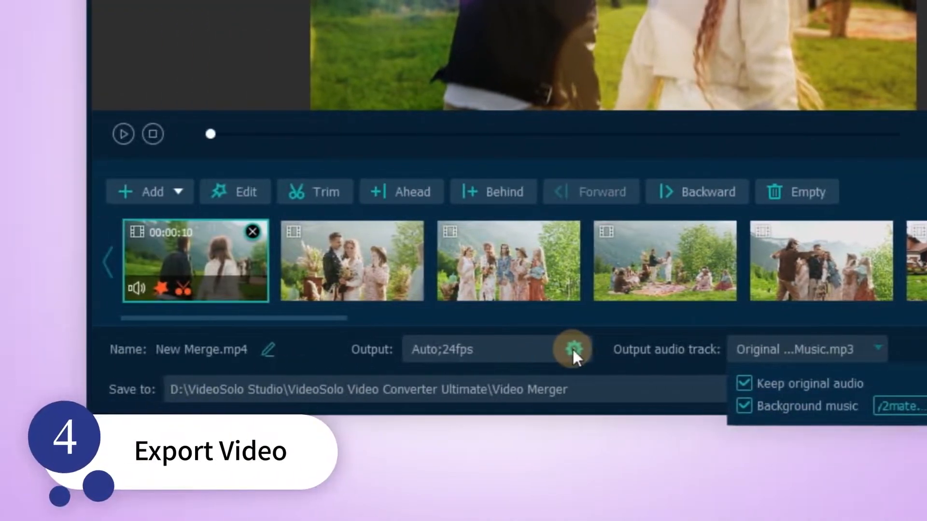
Keep original audio plus an MP3 background music track, then export the merged video
click(572, 349)
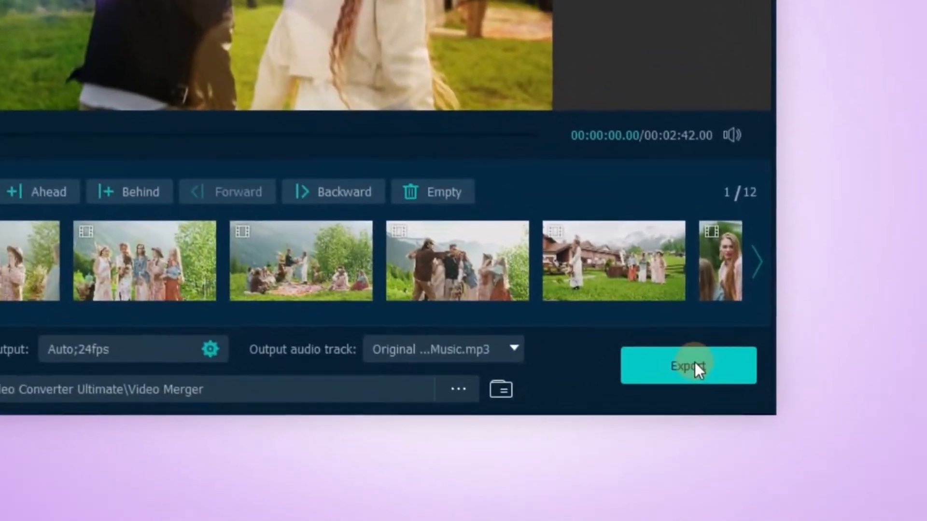
click(688, 365)
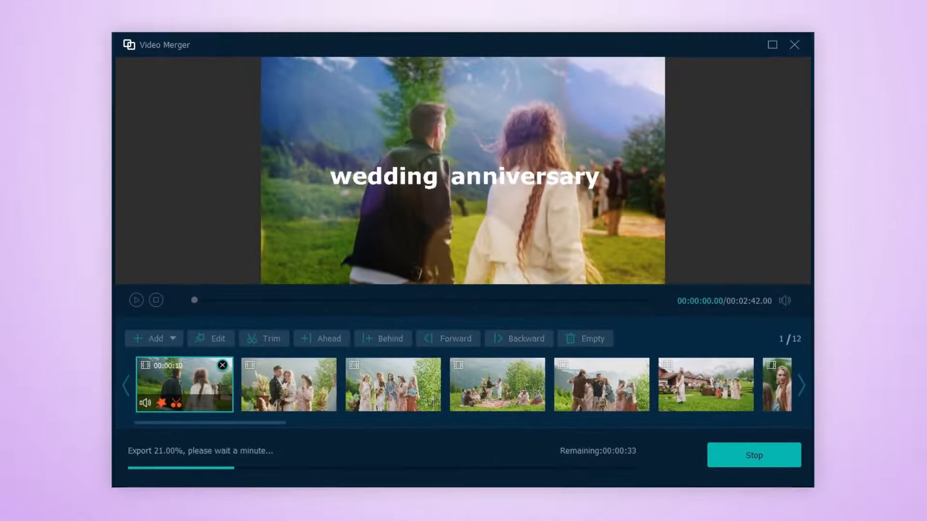